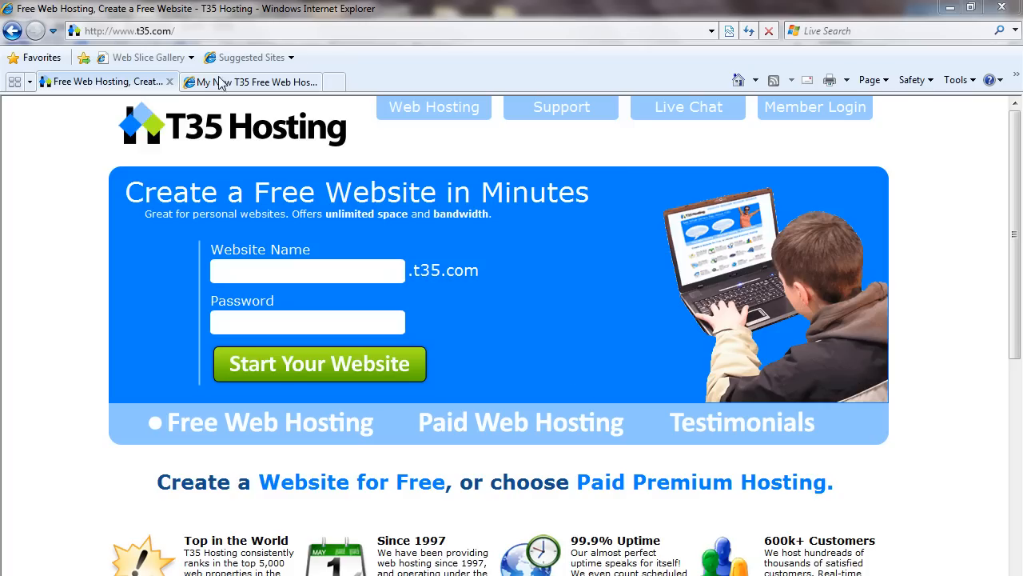
pyautogui.click(127, 30)
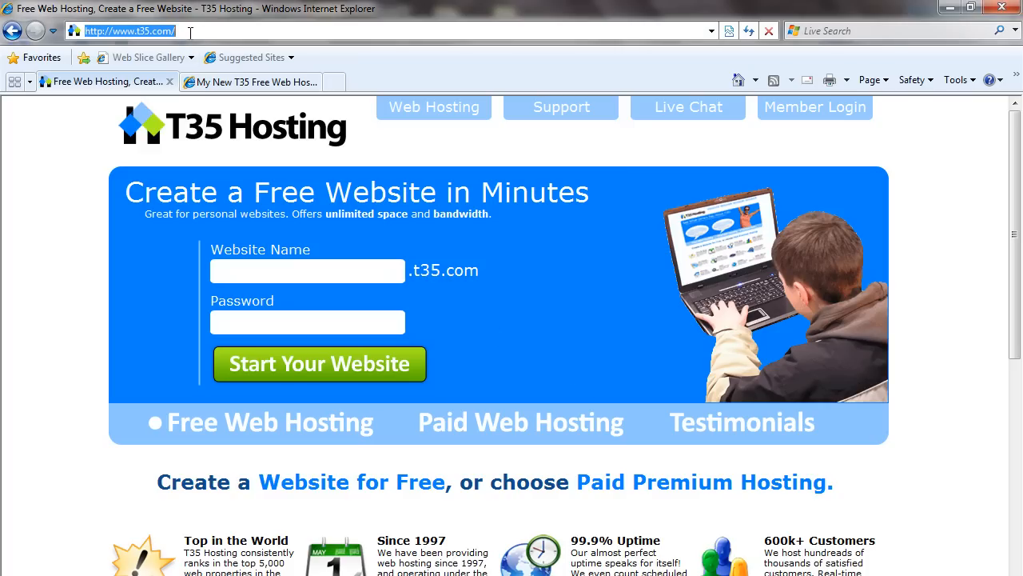
pyautogui.write('www.t35.co')
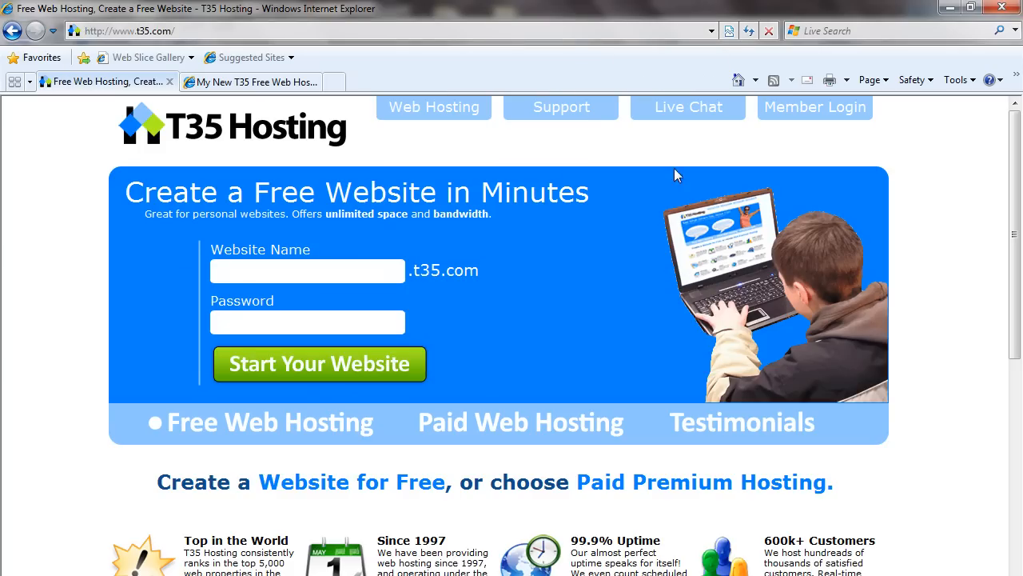
pyautogui.moveTo(815, 105)
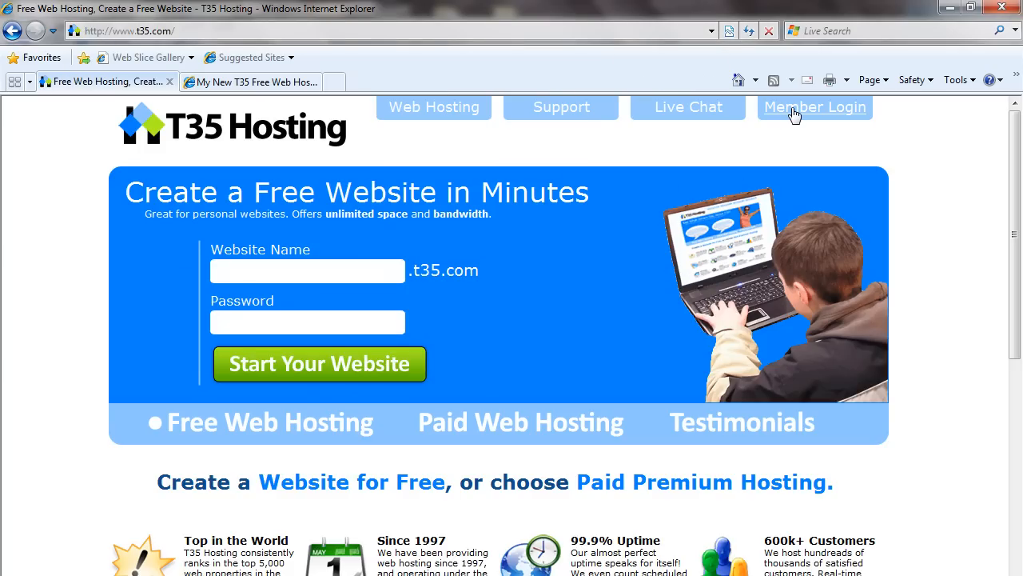
pyautogui.click(815, 106)
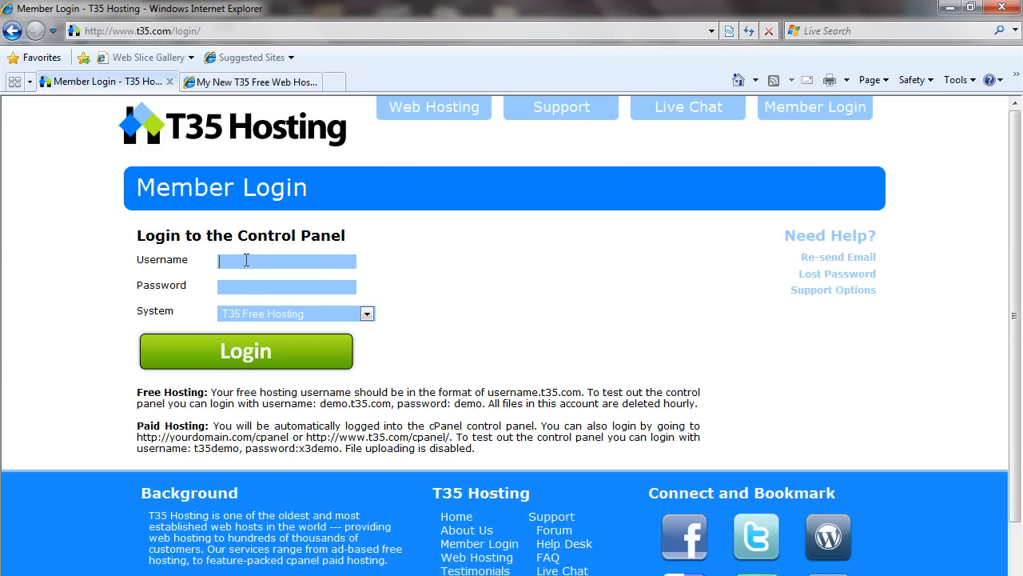
pyautogui.write('demo.t35.c')
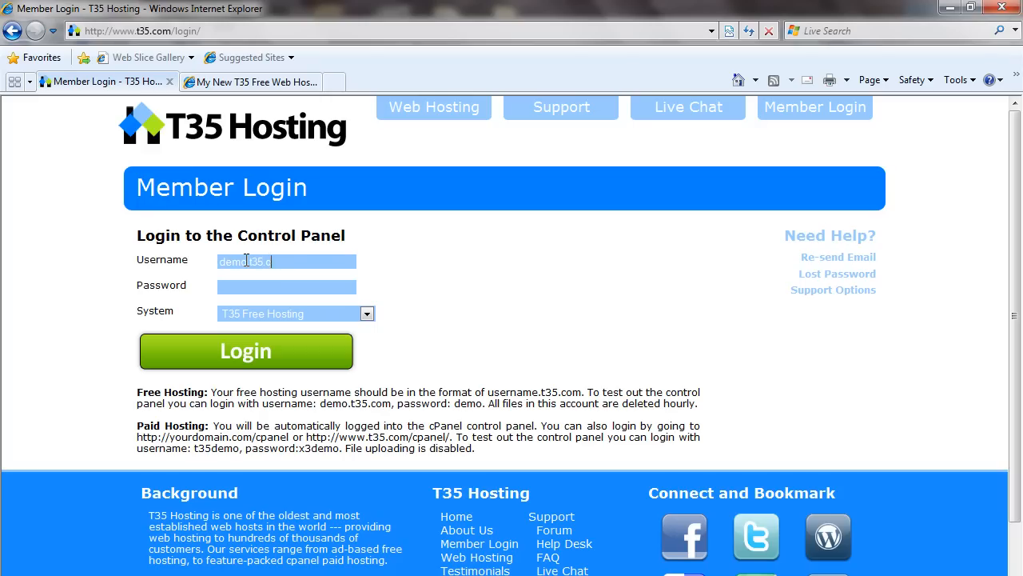
pyautogui.click(287, 286)
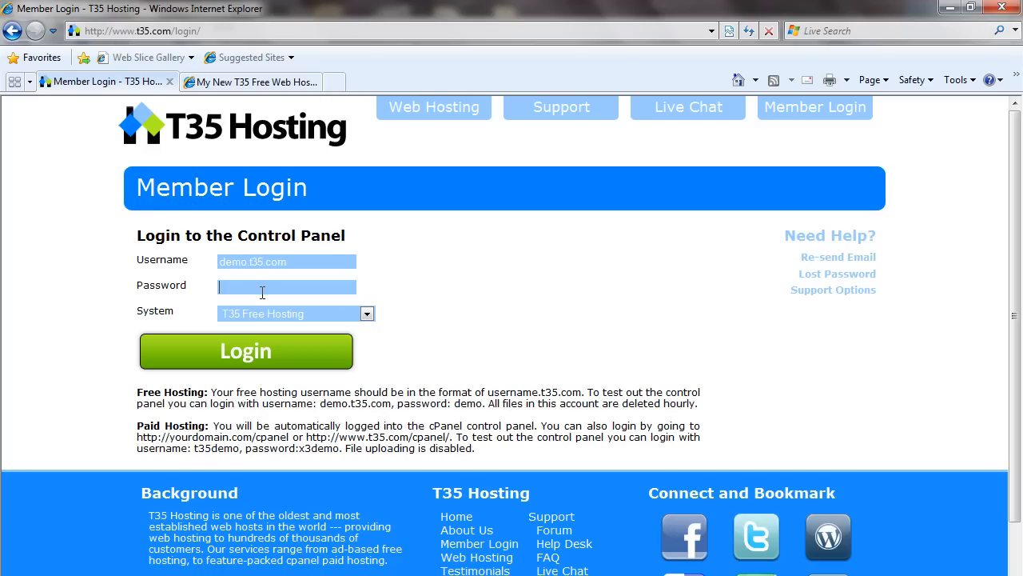
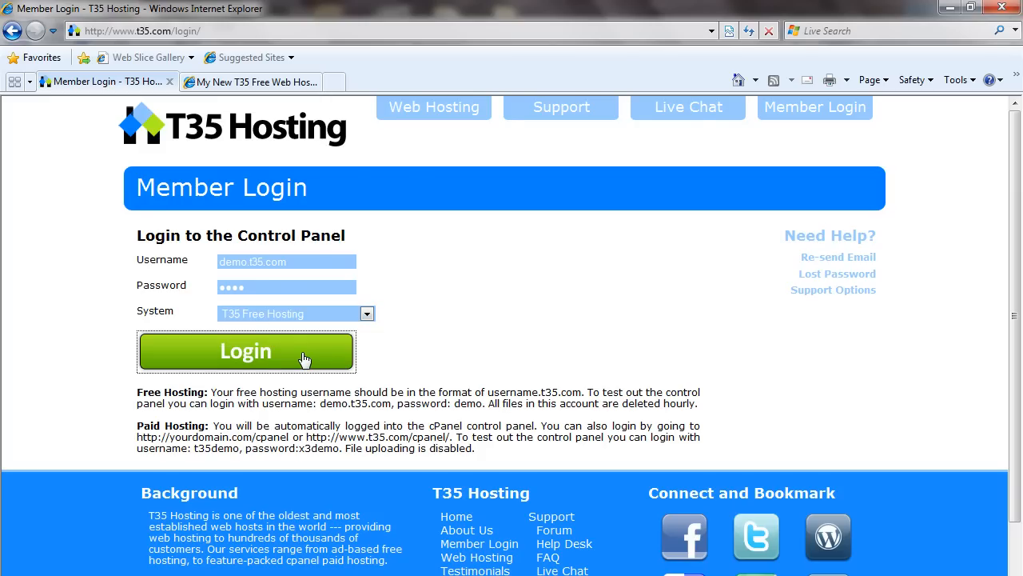
pyautogui.click(246, 351)
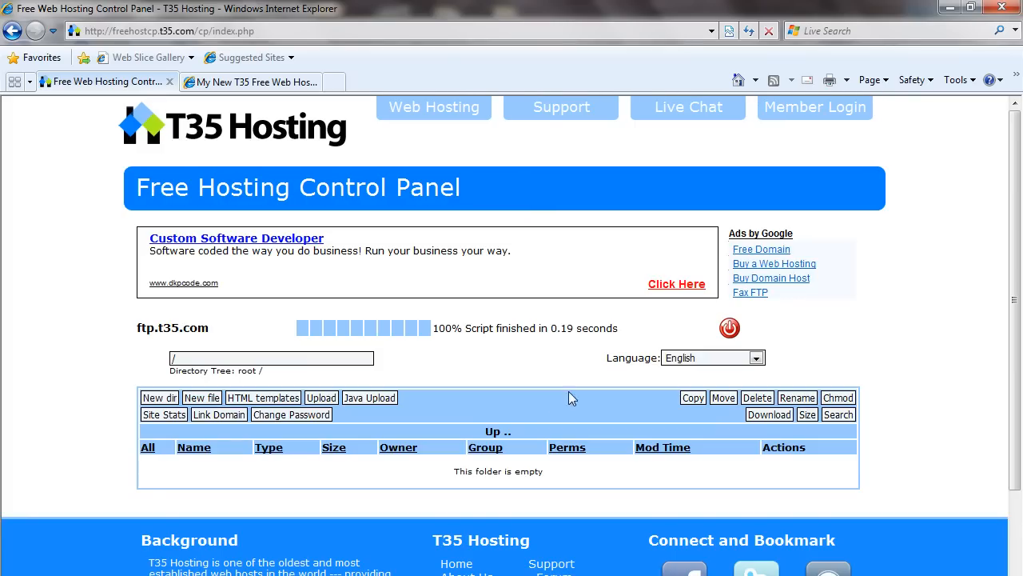
pyautogui.moveTo(569, 401)
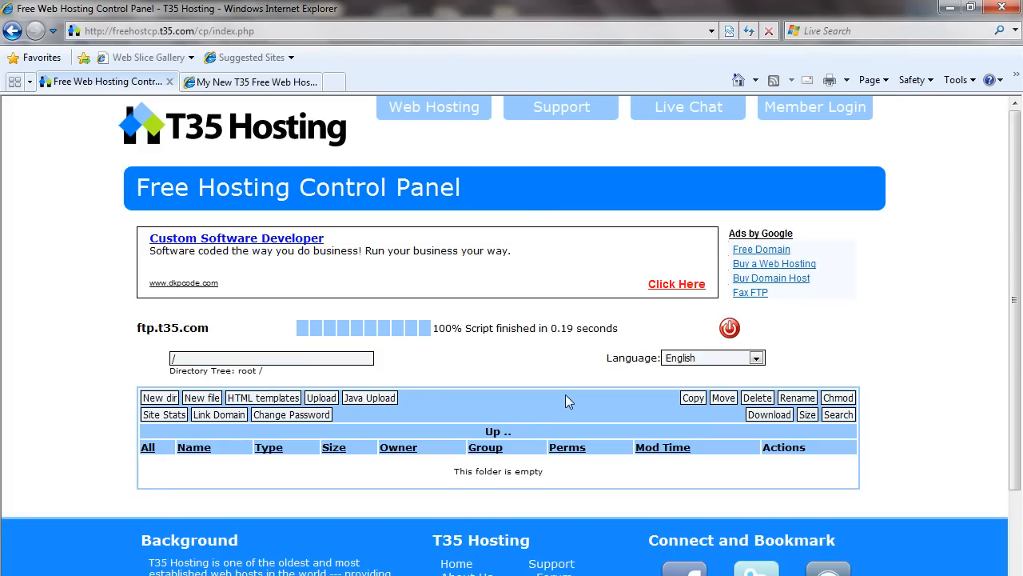
pyautogui.moveTo(163, 400)
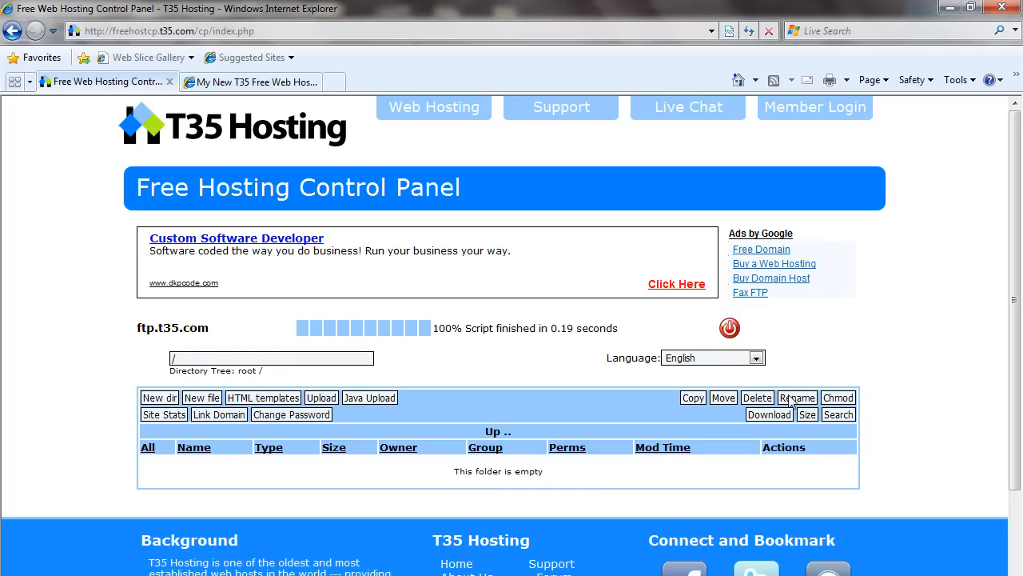
pyautogui.moveTo(268, 402)
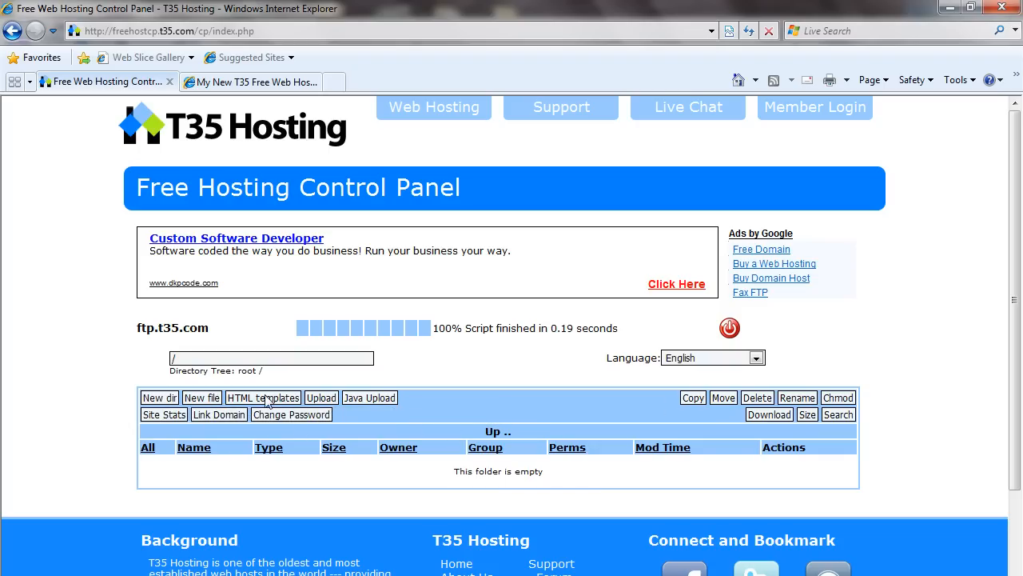
pyautogui.moveTo(264, 396)
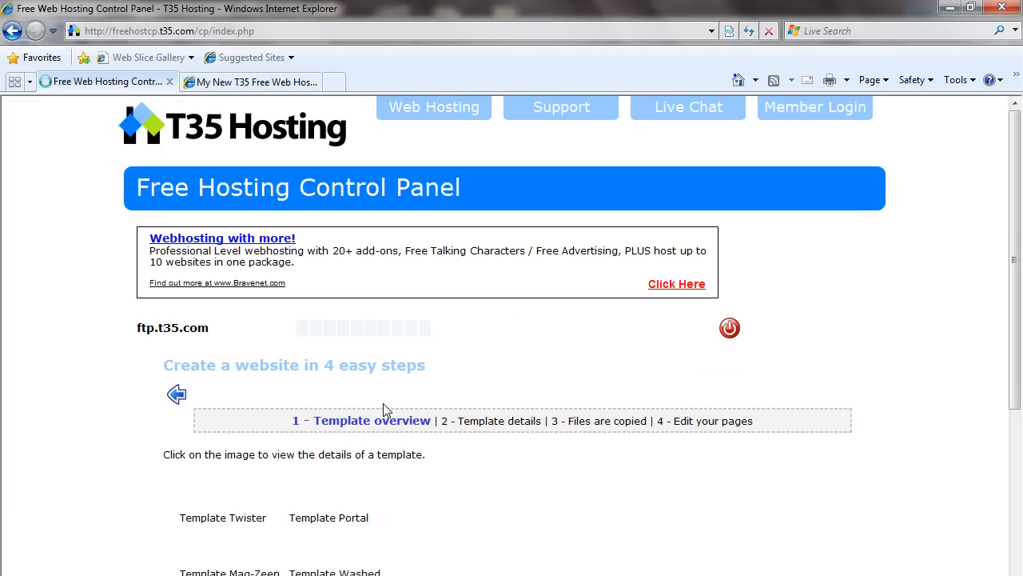
# - Scroll through the website creator's template thumbnails
pyautogui.scroll(-3)
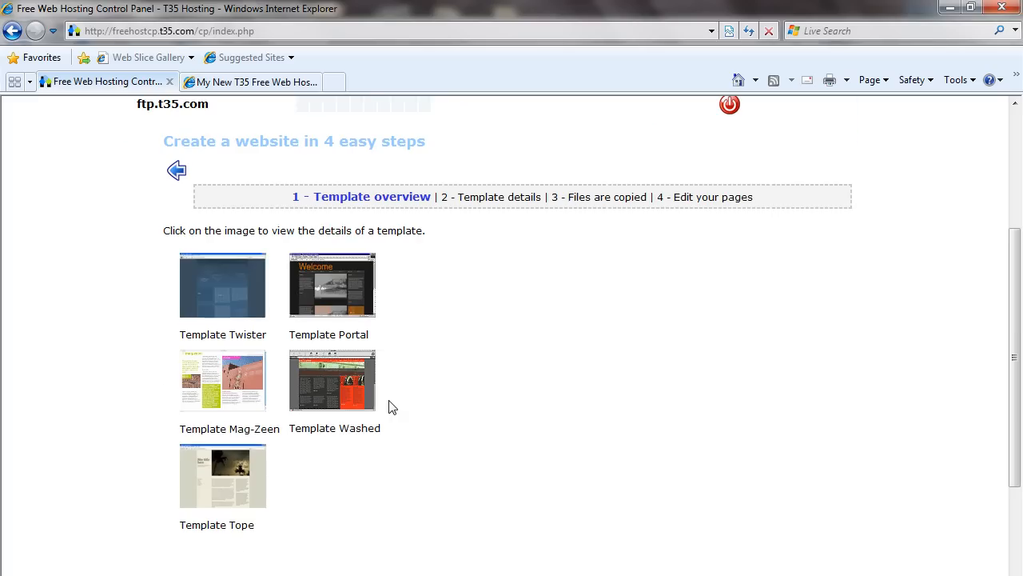
pyautogui.moveTo(467, 347)
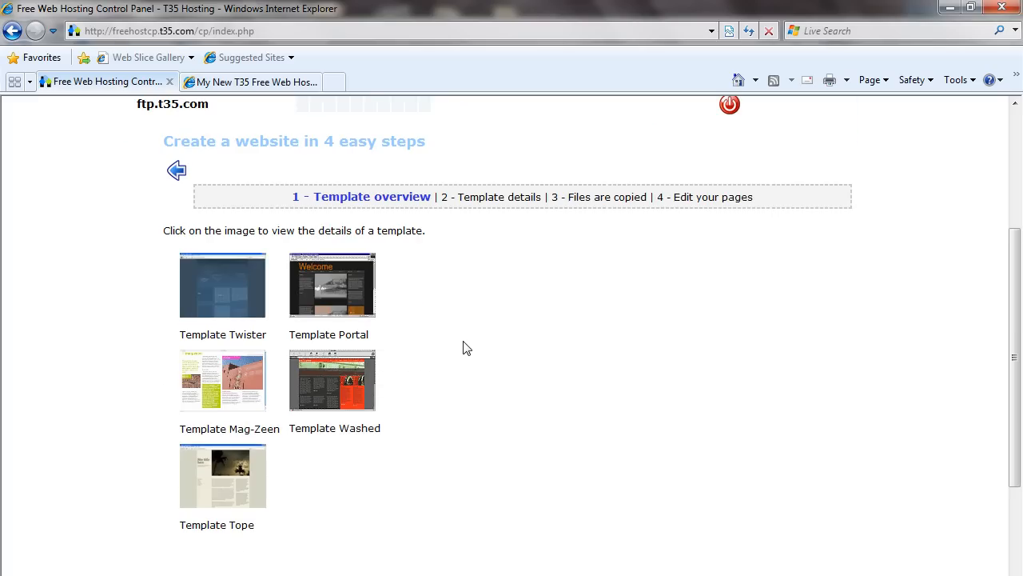
pyautogui.moveTo(456, 429)
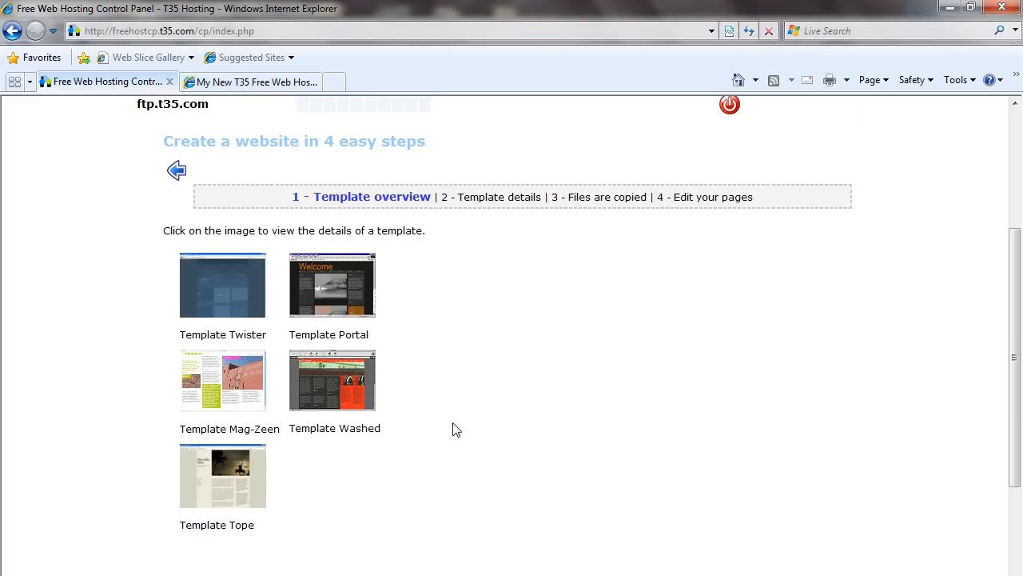
pyautogui.moveTo(343, 301)
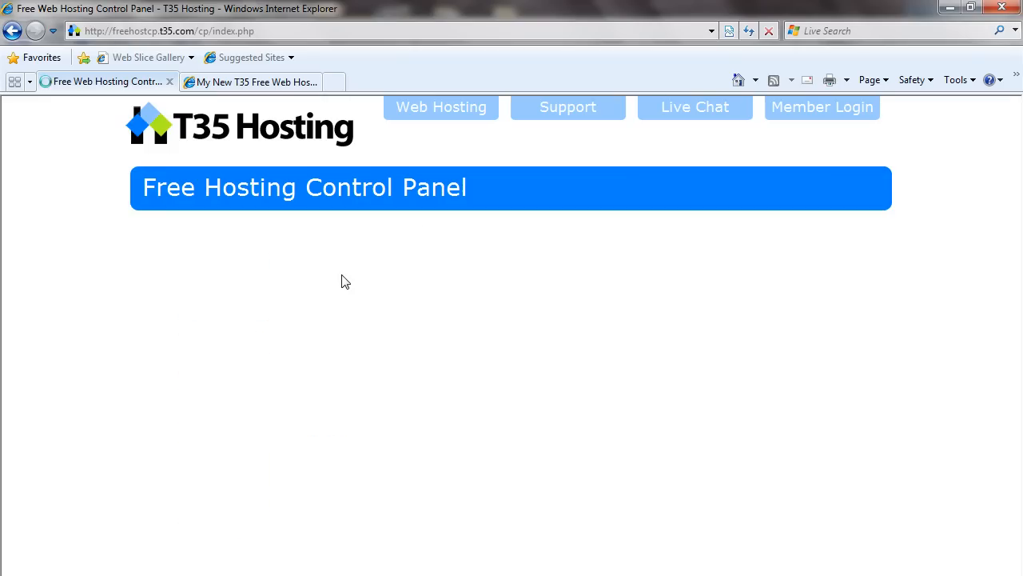
pyautogui.moveTo(444, 409)
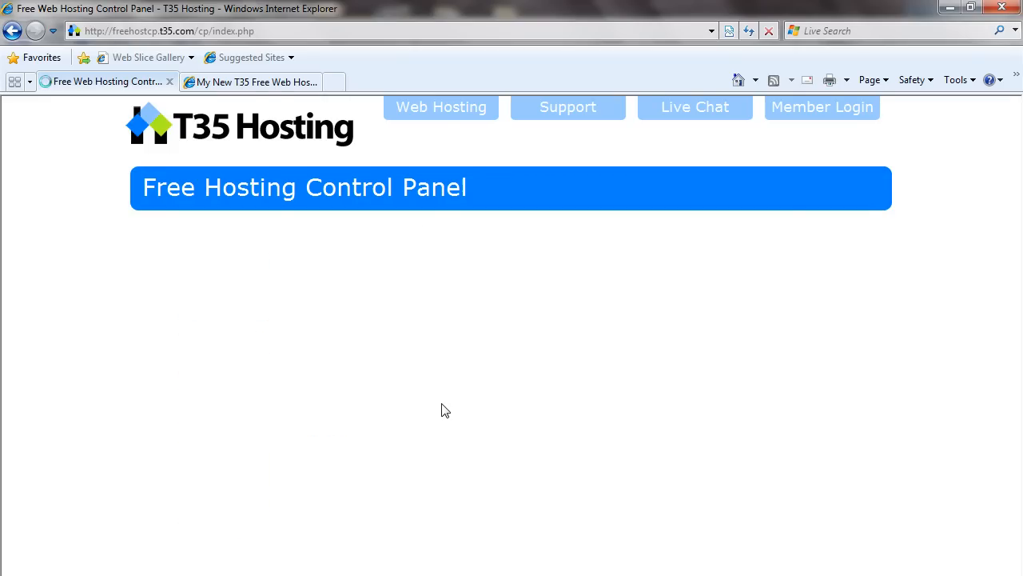
# - Review the Portal template preview and install it into the root directory /
pyautogui.scroll(-3)
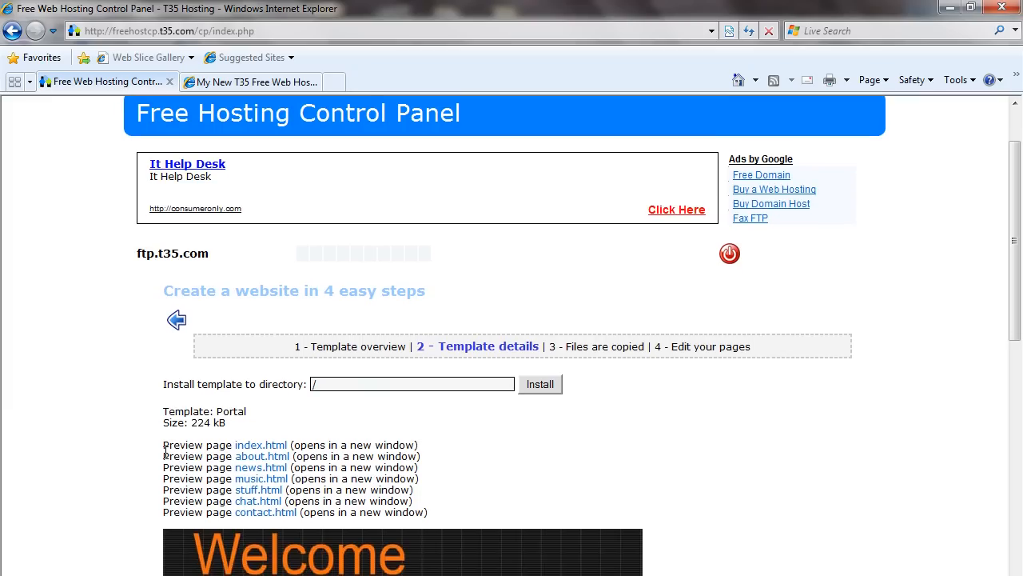
pyautogui.scroll(-3)
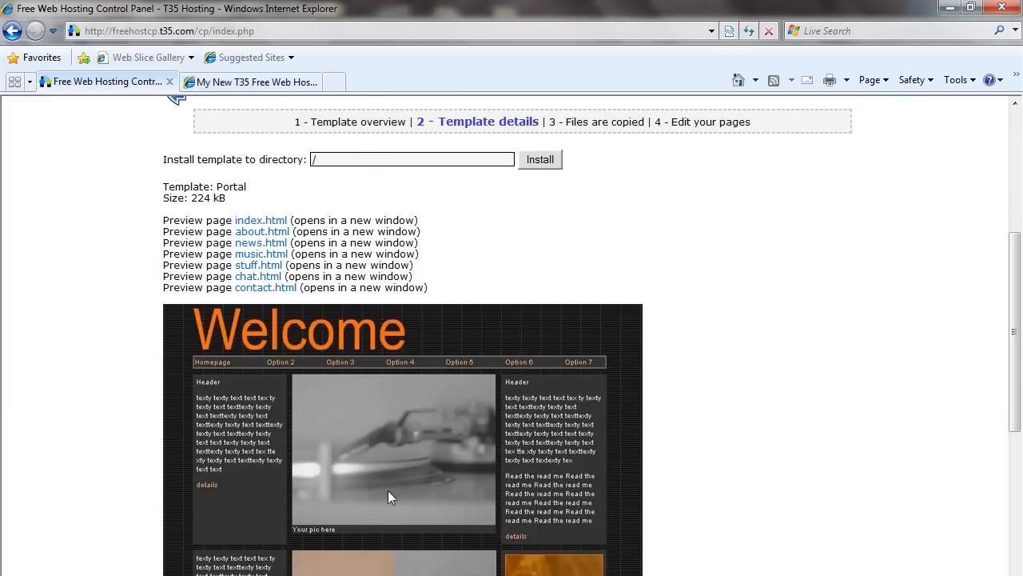
pyautogui.scroll(-3)
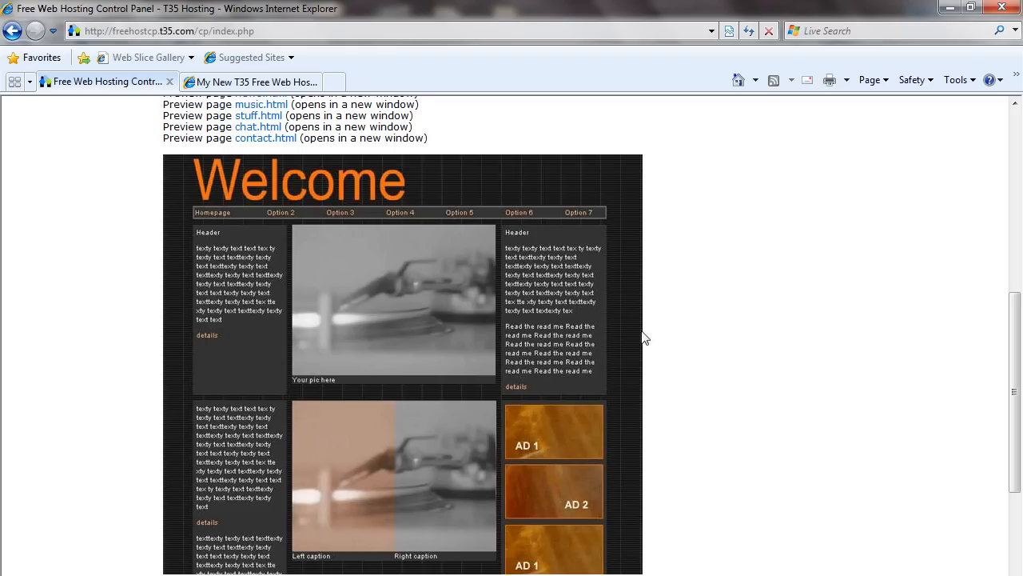
pyautogui.moveTo(624, 505)
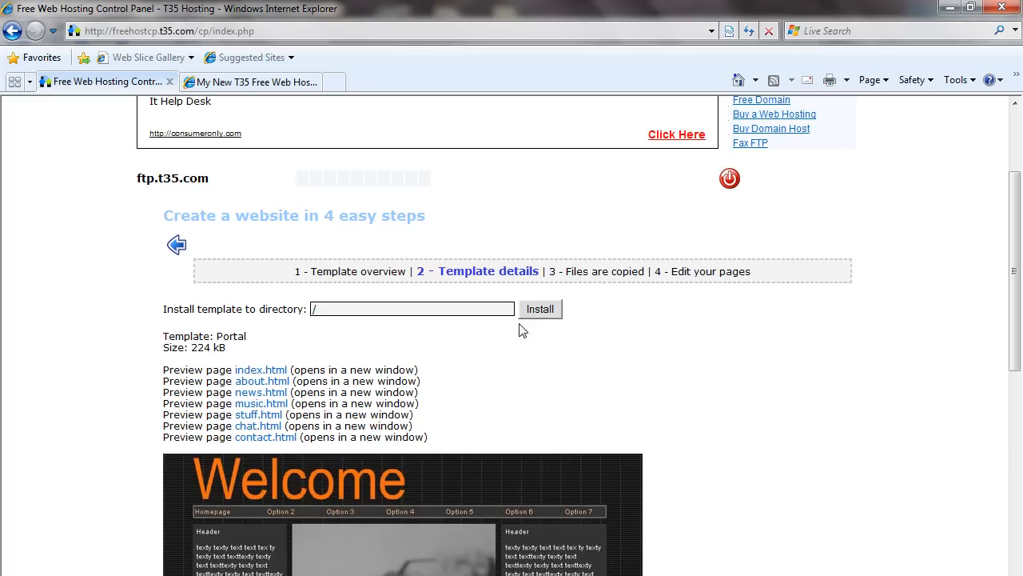
pyautogui.moveTo(259, 429)
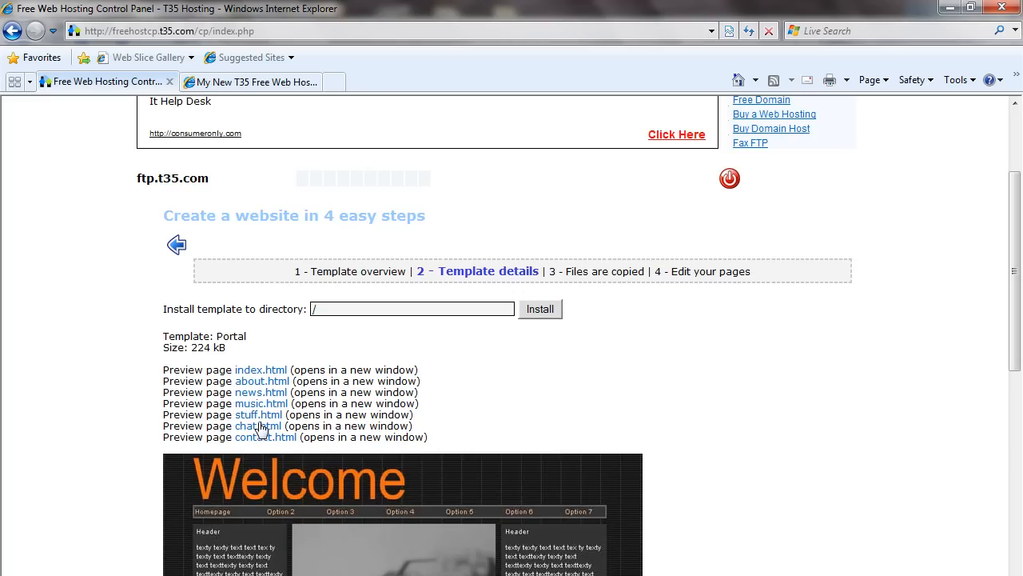
pyautogui.moveTo(264, 428)
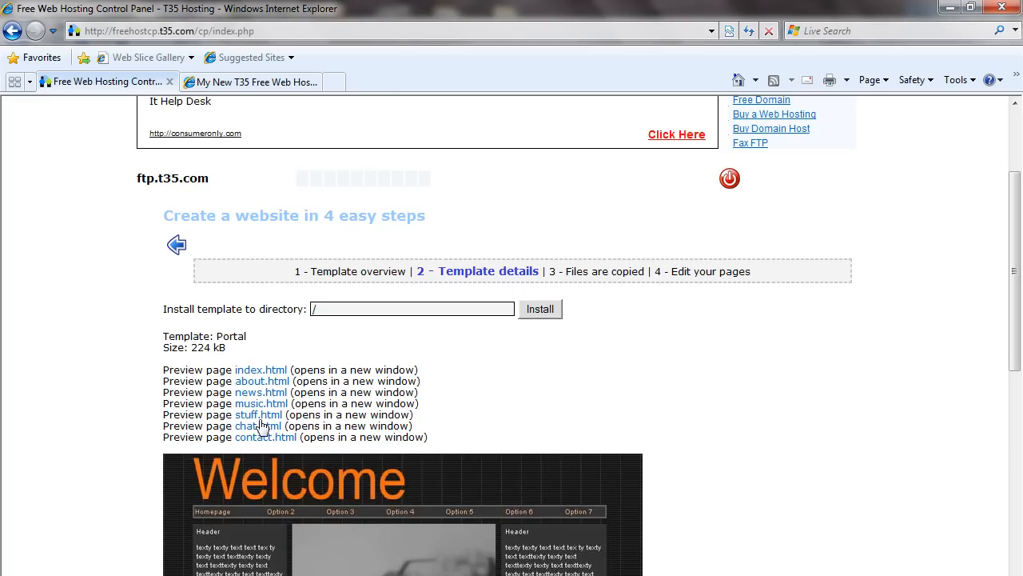
pyautogui.moveTo(541, 308)
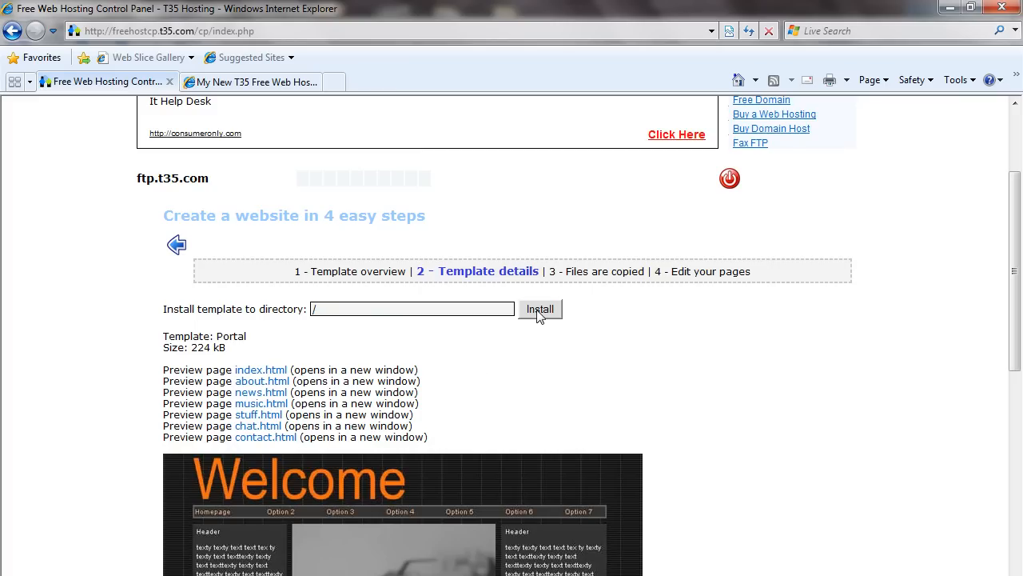
pyautogui.click(540, 309)
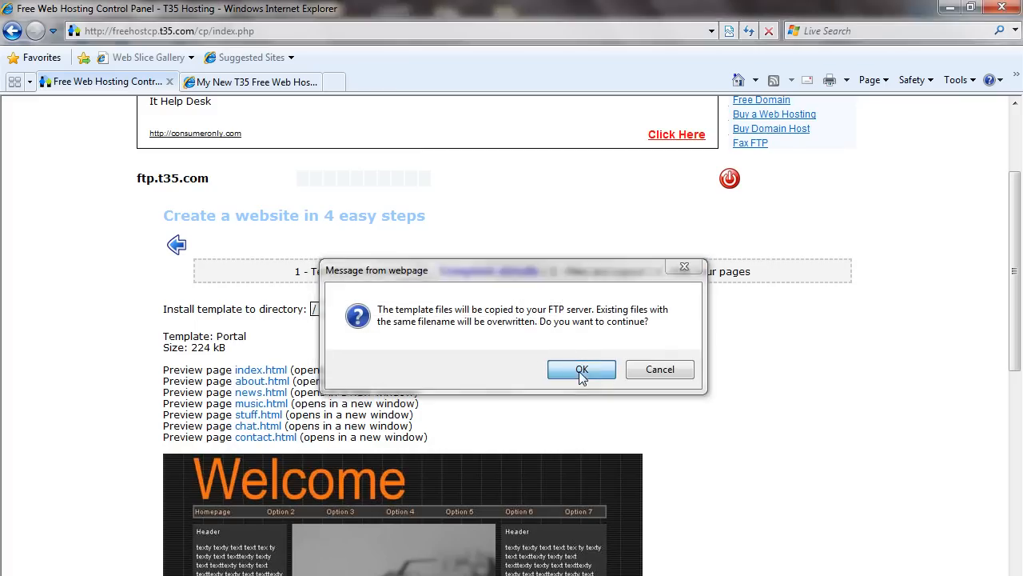
# - Accept the overwrite warning so the template files are copied to the server
pyautogui.click(582, 368)
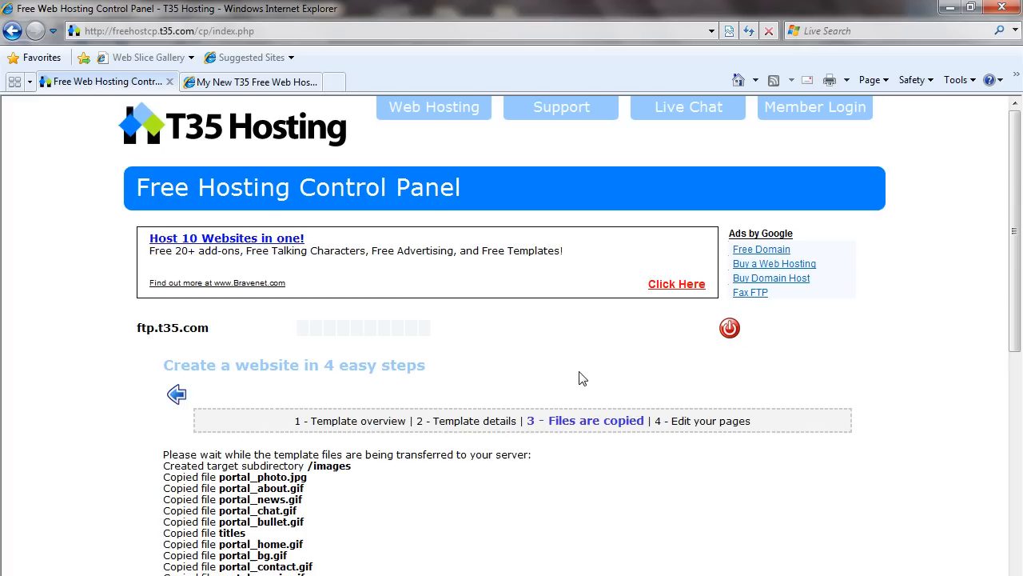
# - Continue past the copied-files list once 'Done.' appears
pyautogui.scroll(-3)
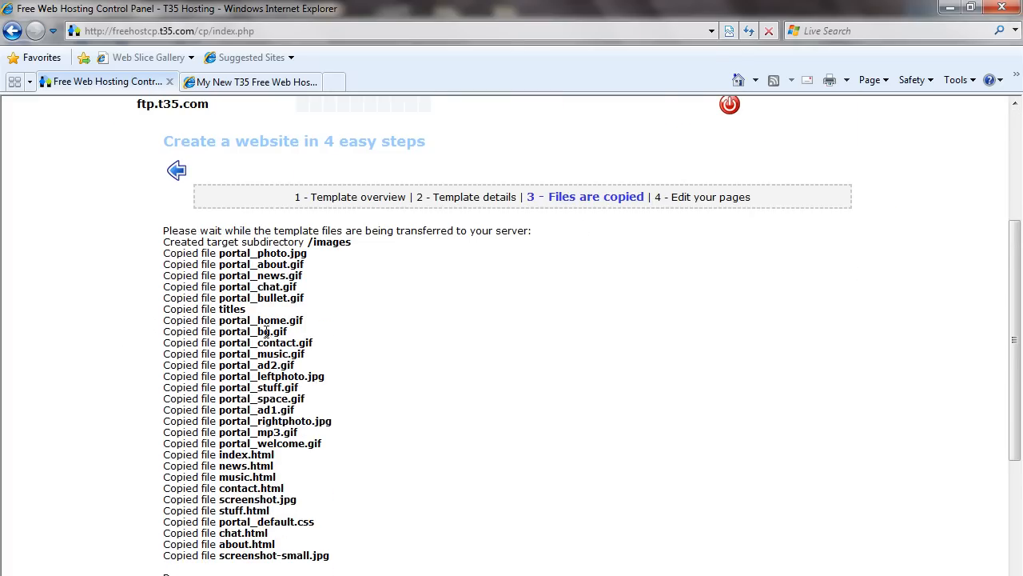
pyautogui.scroll(-3)
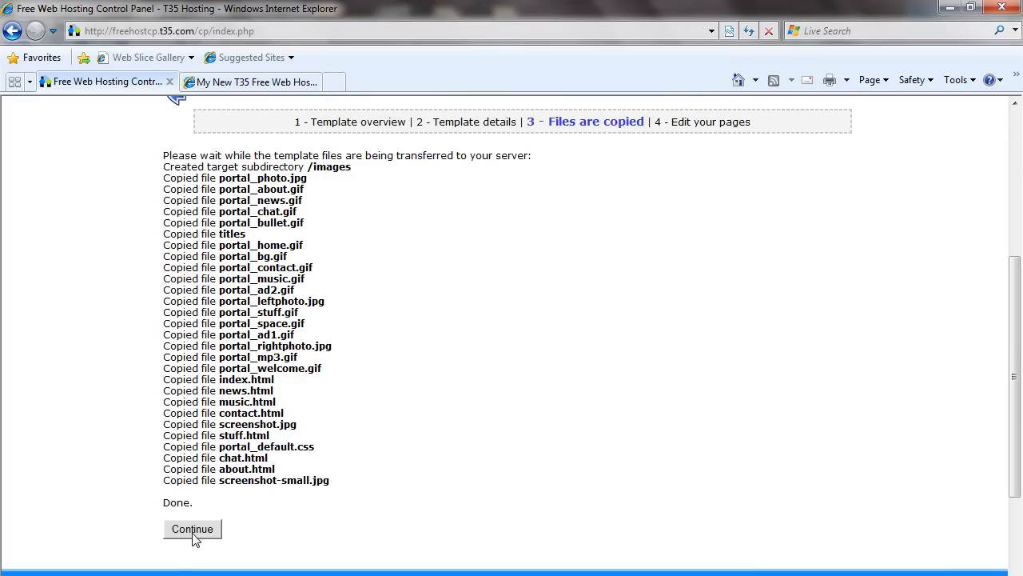
pyautogui.click(191, 528)
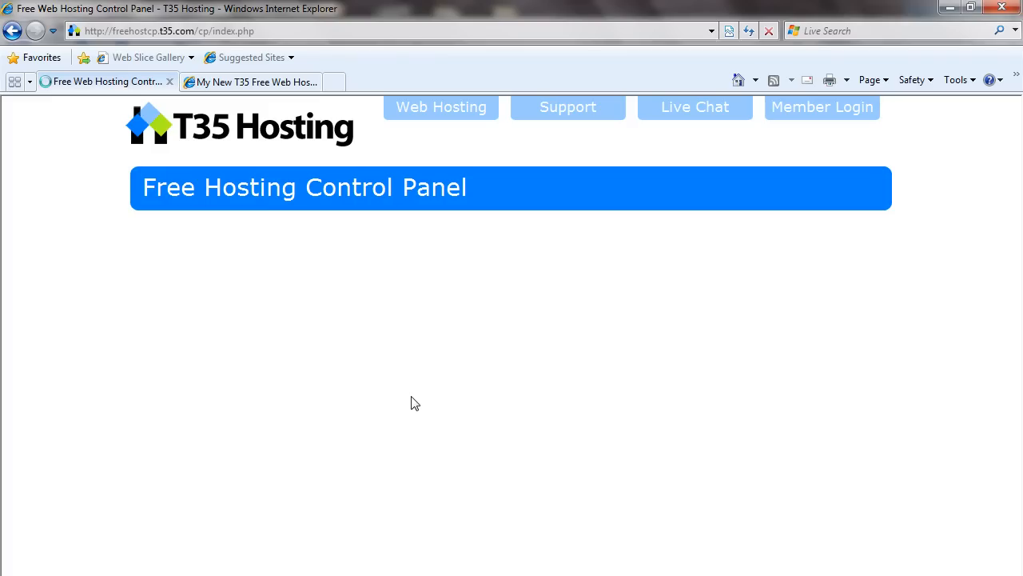
# - Scroll to step 4 'Edit your pages' listing index.html, about.html and news.html
pyautogui.scroll(-3)
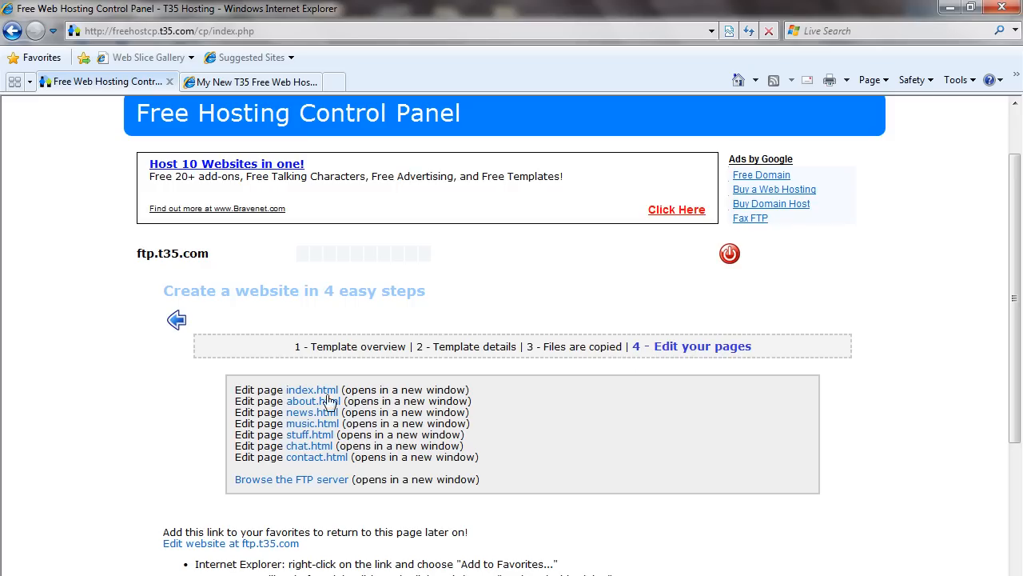
pyautogui.moveTo(330, 403)
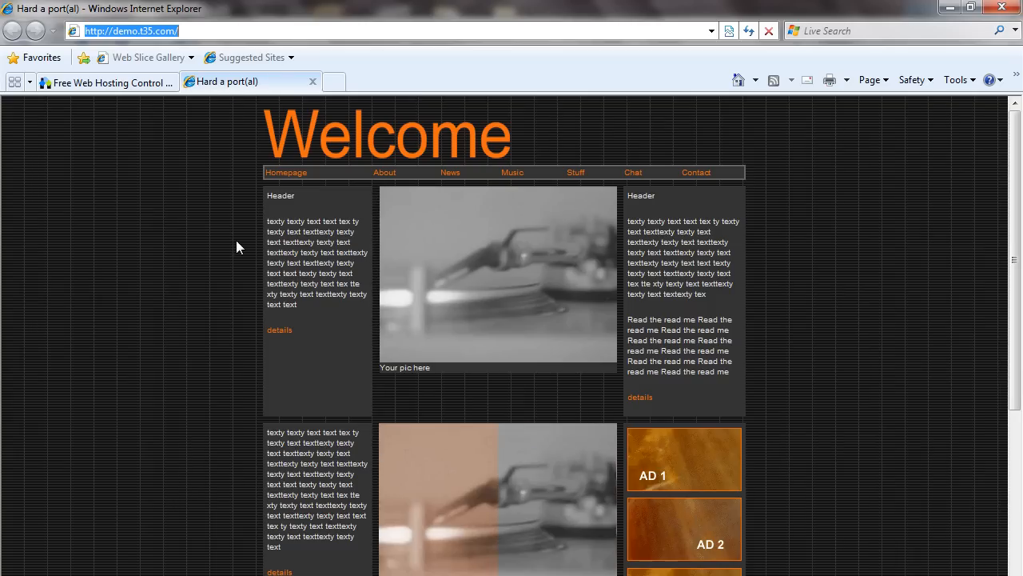
# - View the live Portal site's News page, then return to the control panel
pyautogui.scroll(-3)
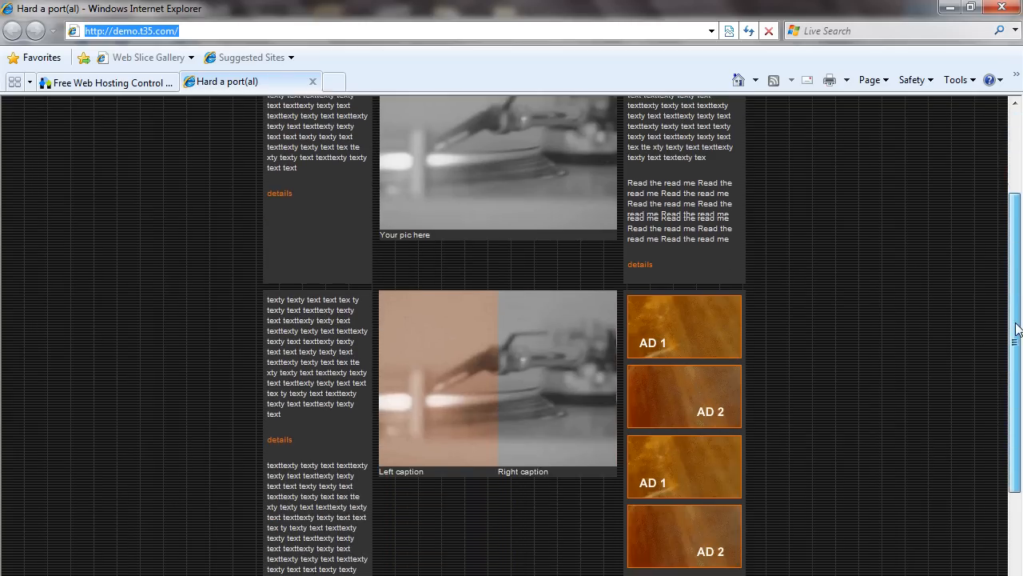
pyautogui.scroll(3)
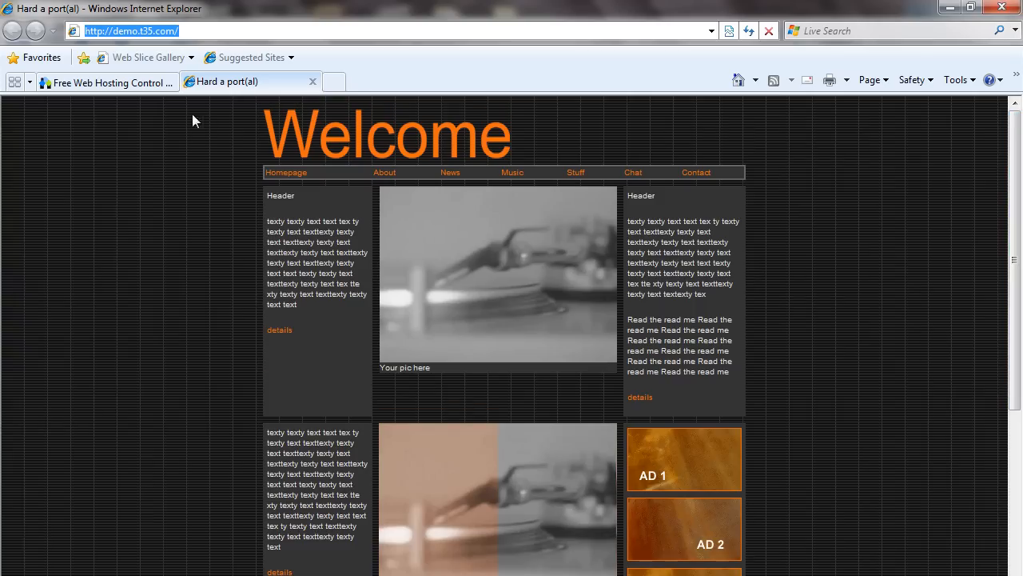
pyautogui.moveTo(451, 173)
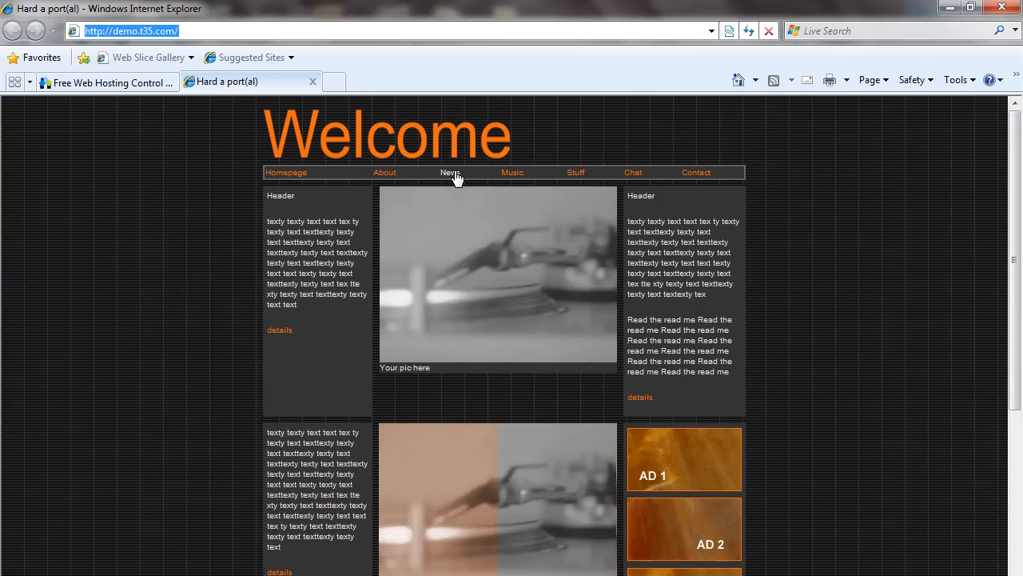
pyautogui.click(451, 173)
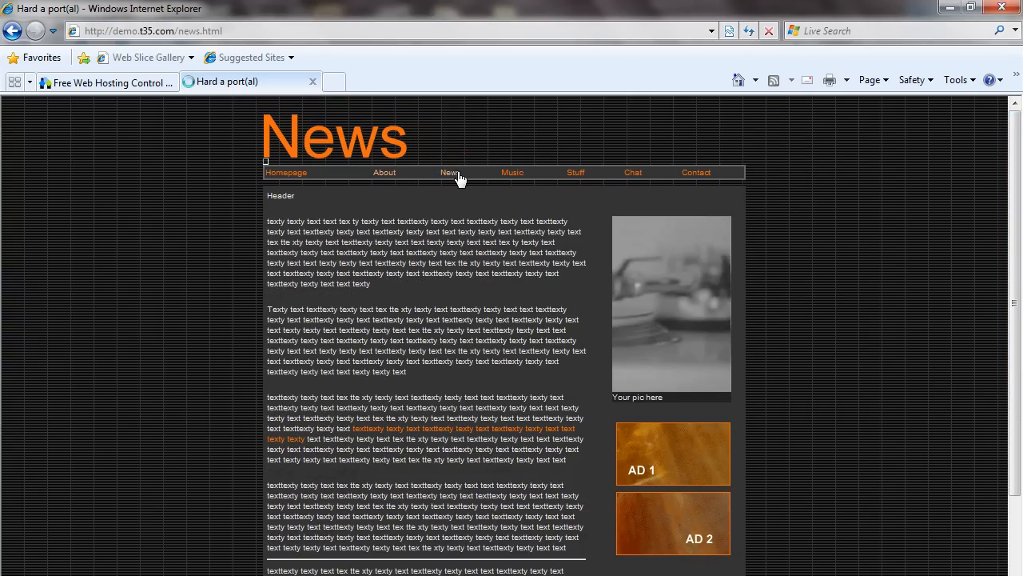
pyautogui.click(104, 82)
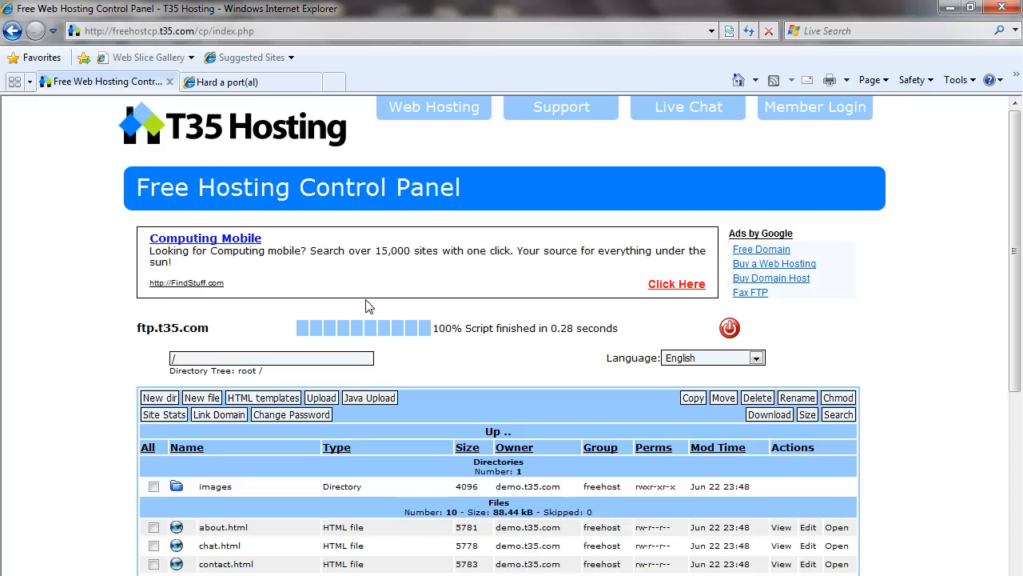
# - Start editing index.html from the root file list
pyautogui.scroll(-3)
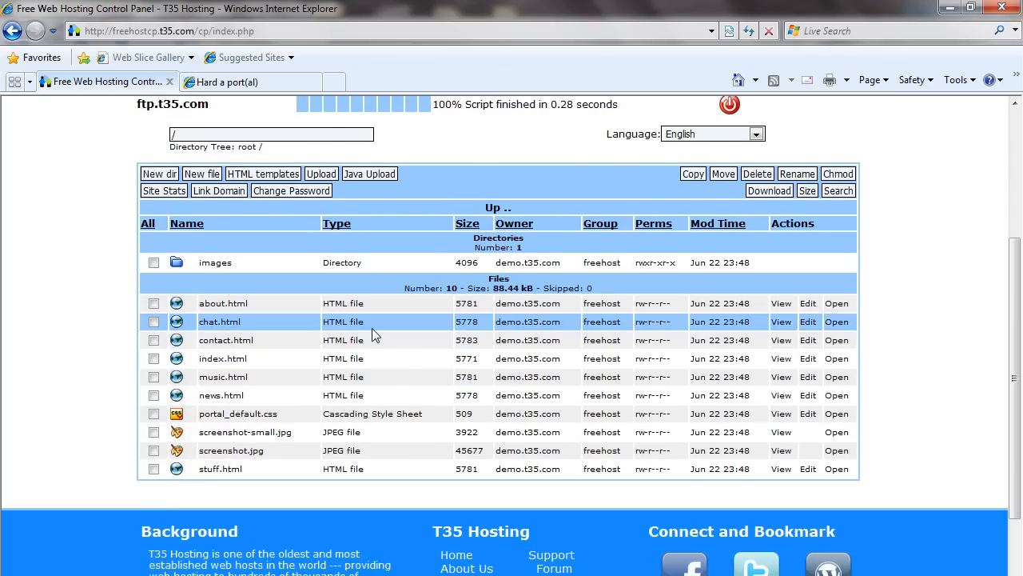
pyautogui.moveTo(720, 358)
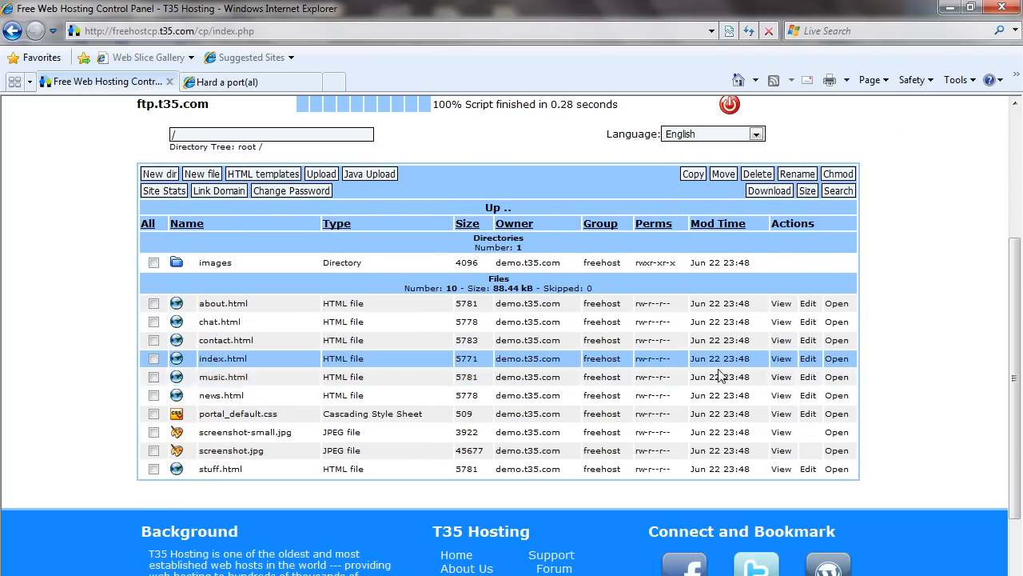
pyautogui.moveTo(809, 358)
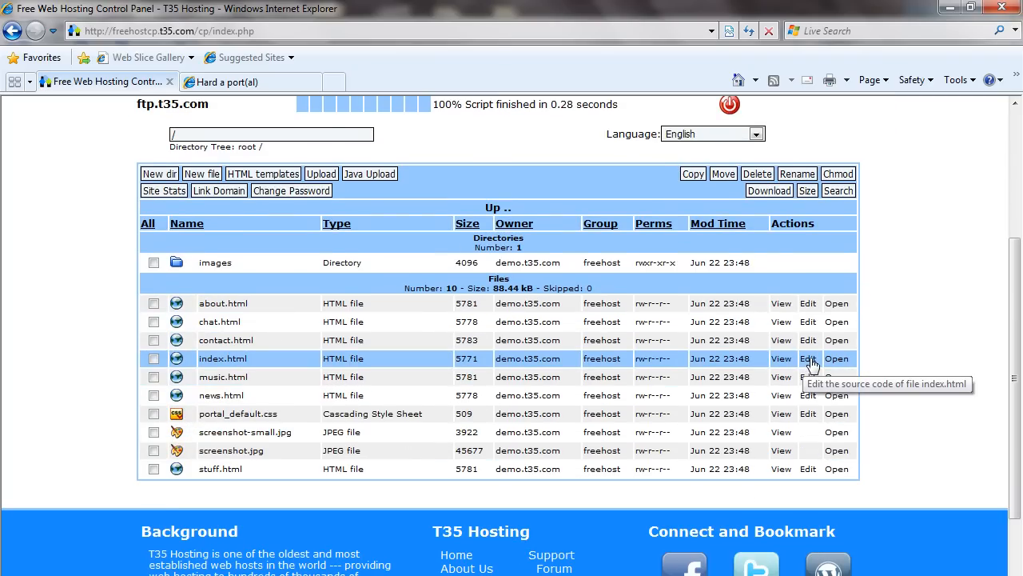
pyautogui.click(809, 358)
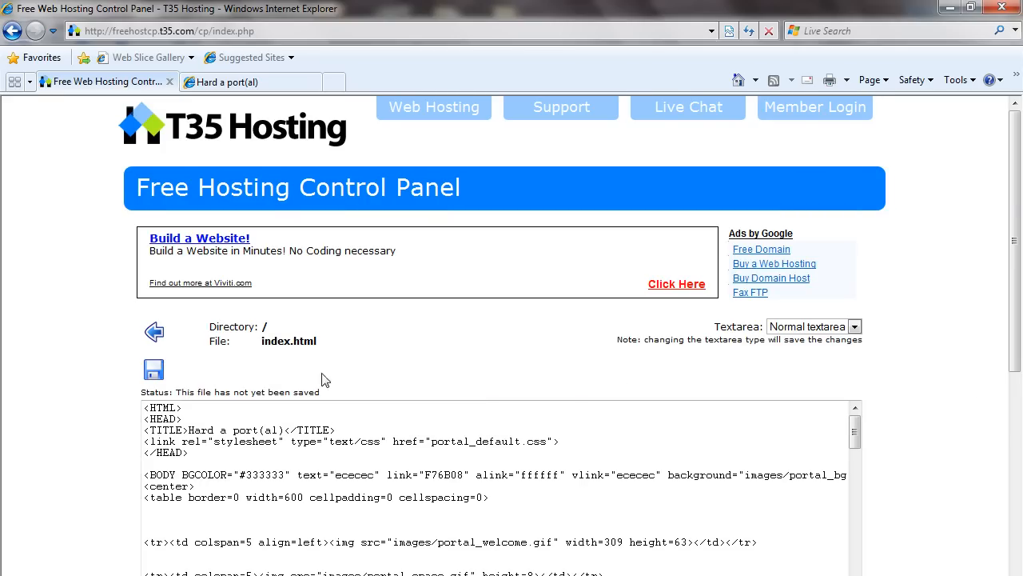
# - In FCKEditor, set the left column text to 'This is a tutorial text.' and save index.html
pyautogui.click(854, 327)
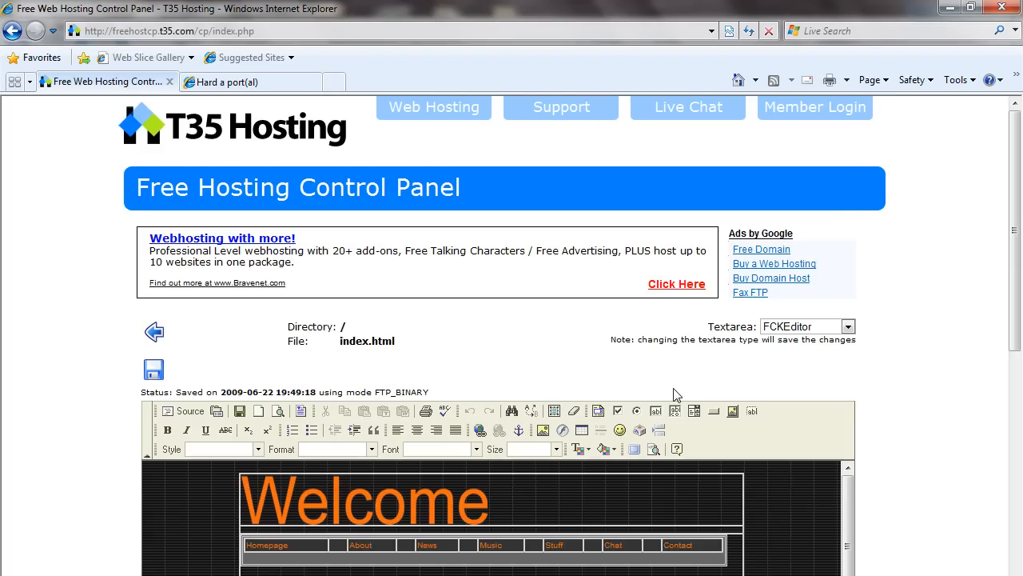
pyautogui.scroll(-3)
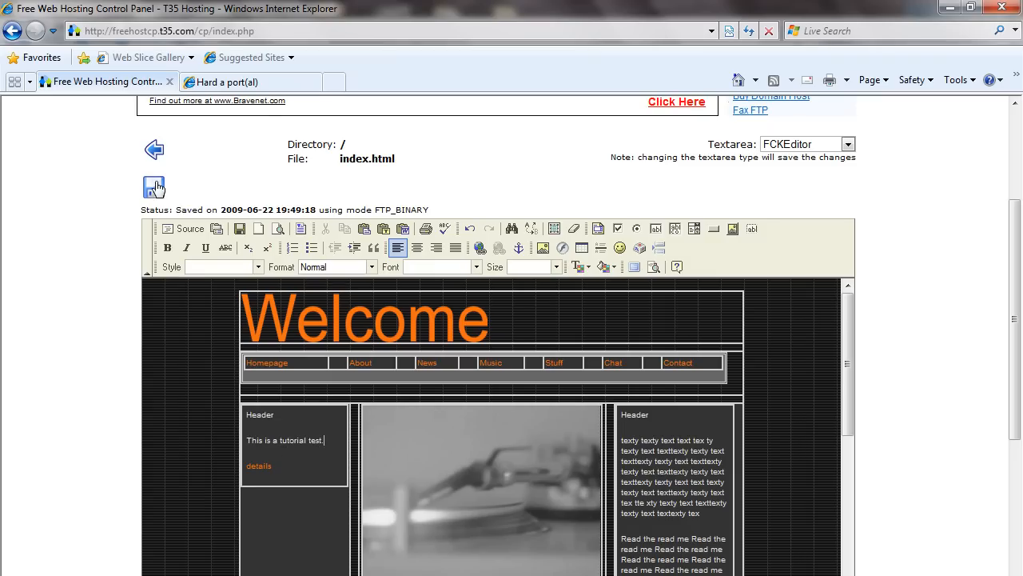
pyautogui.click(153, 188)
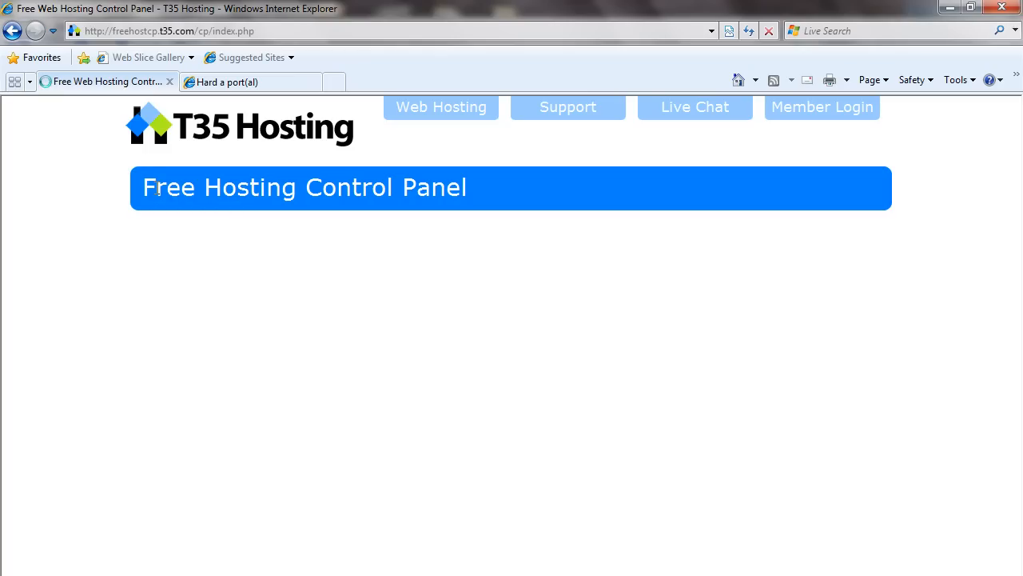
# - Check the live home page shows 'This is a tutorial text.', then return to the control panel
pyautogui.click(223, 81)
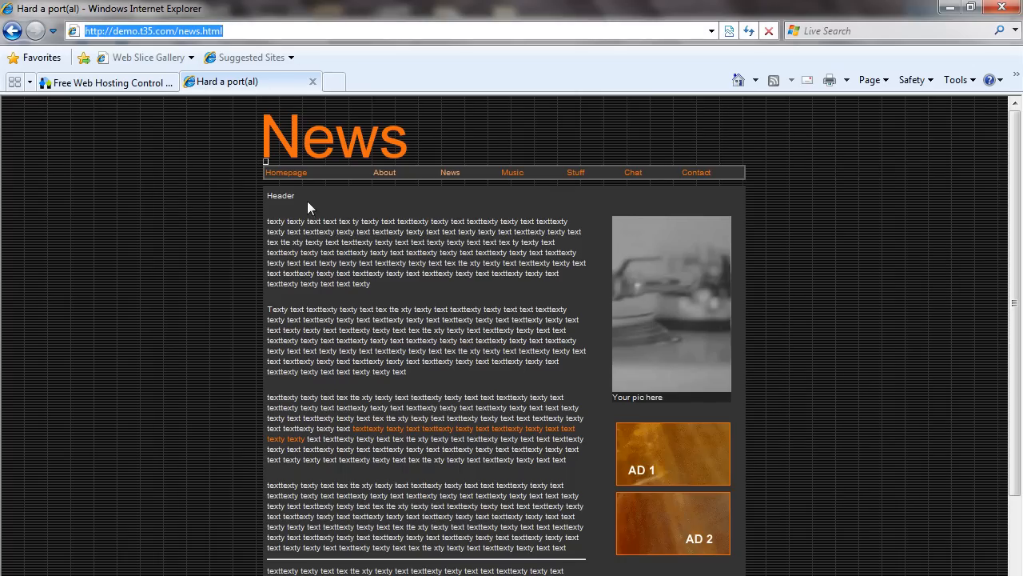
pyautogui.click(285, 172)
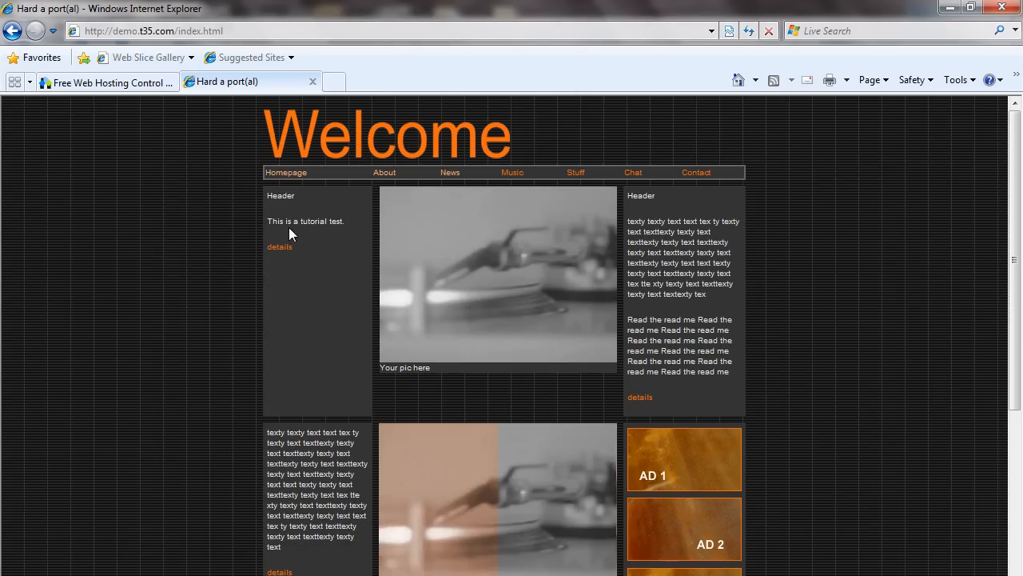
pyautogui.tripleClick(305, 220)
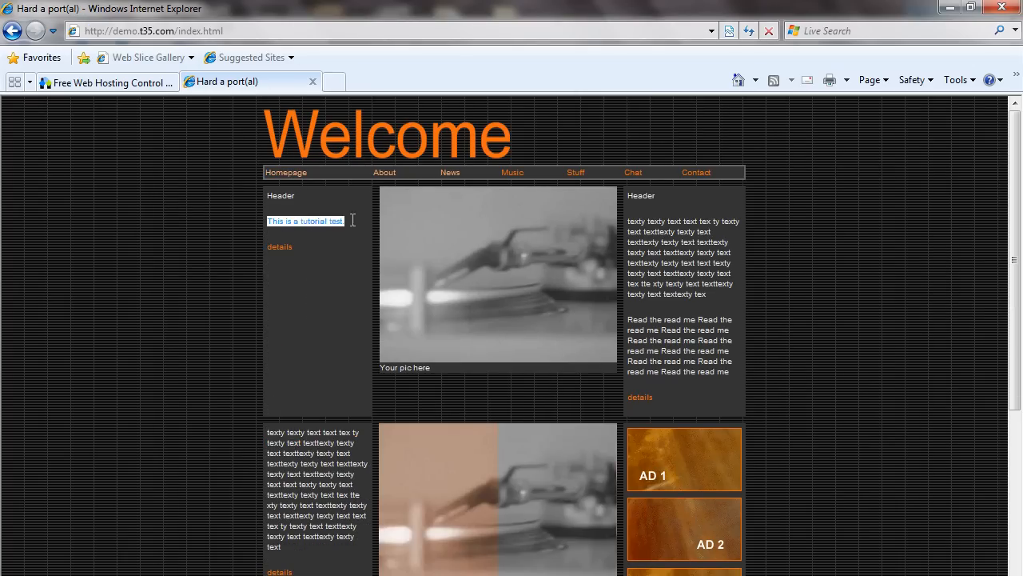
pyautogui.click(104, 82)
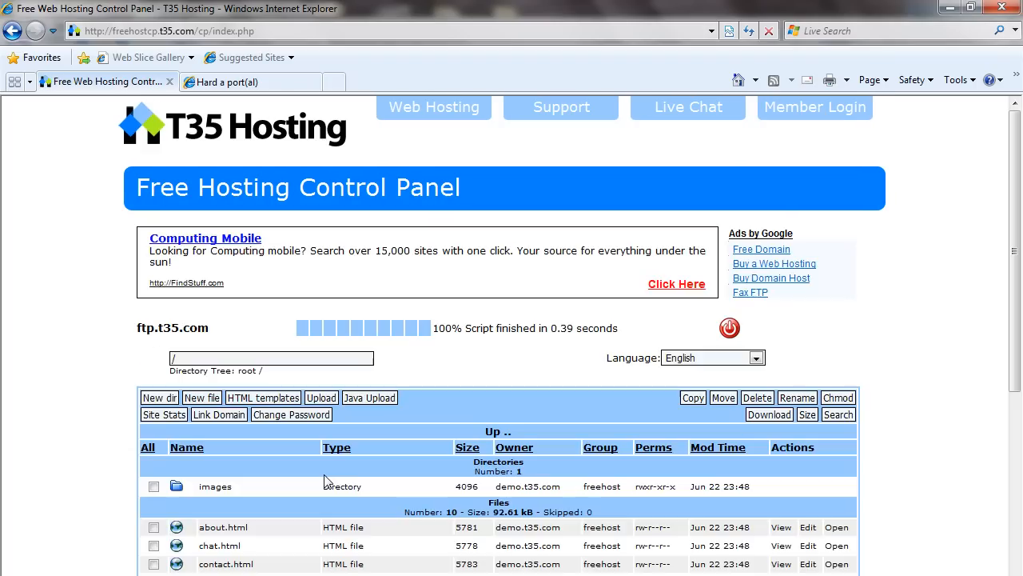
# - Scroll the file manager to reach the HTML templates wizard overview
pyautogui.scroll(-3)
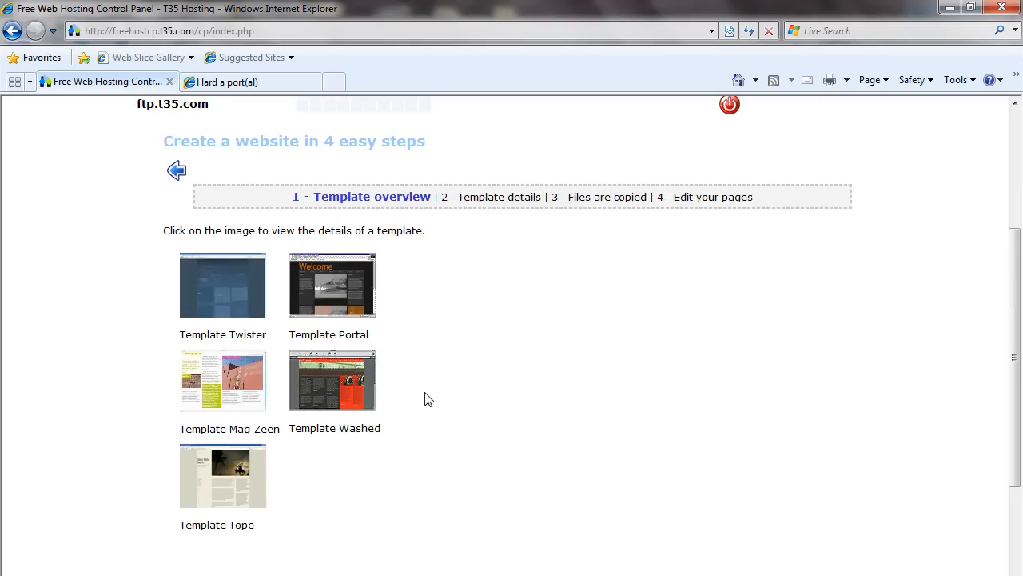
# - Select the Mag-Zeen template thumbnail to show its details and install directory
pyautogui.click(222, 381)
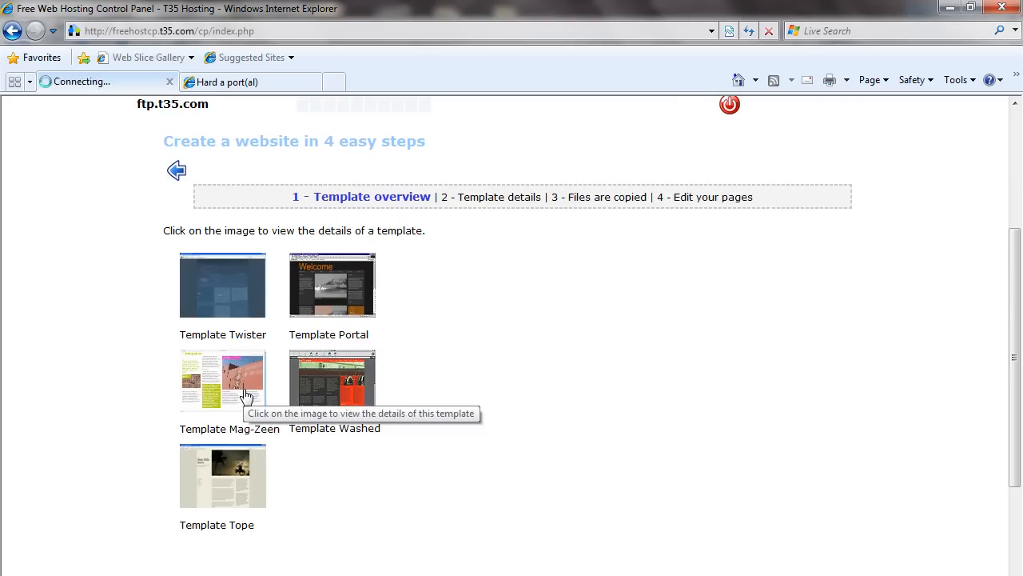
pyautogui.click(222, 381)
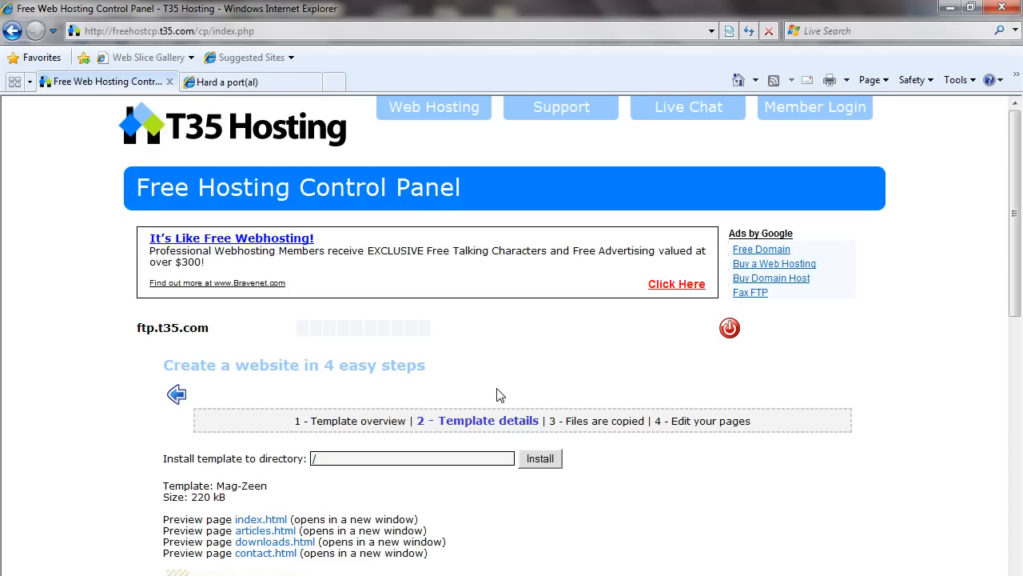
pyautogui.scroll(-3)
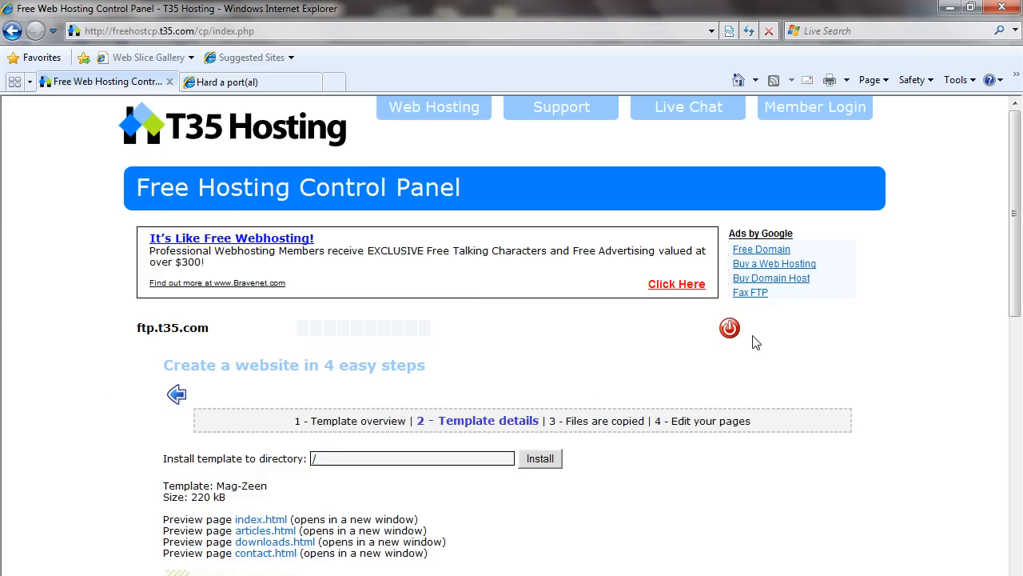
pyautogui.moveTo(729, 329)
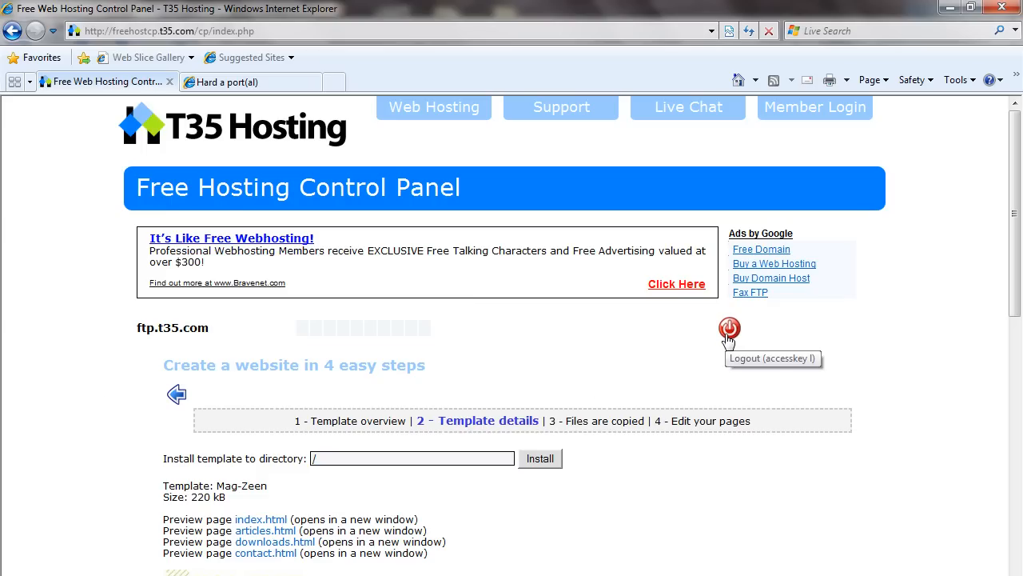